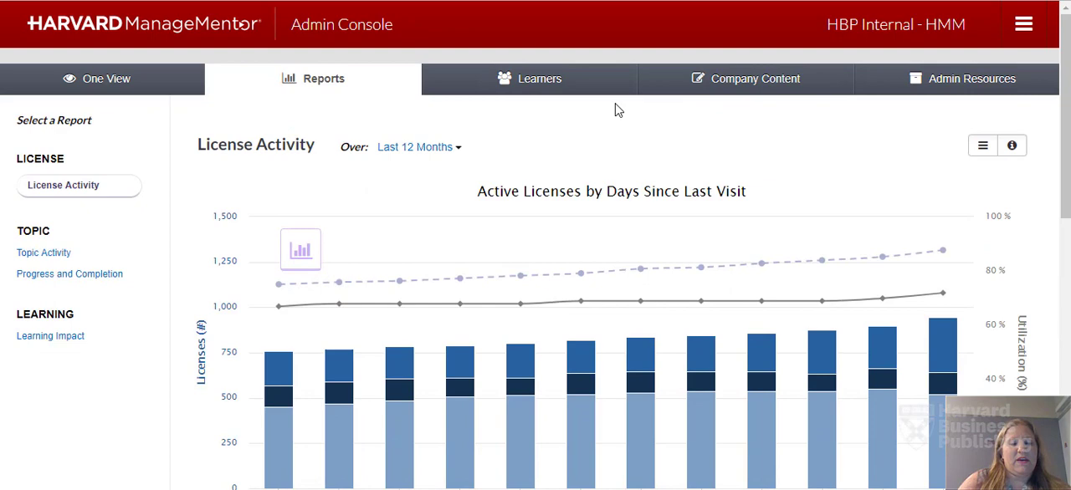
Scroll down to the cumulative summary and status table with the Export Report button
{"action": "scroll", "scroll_direction": "down", "scroll_amount": 3}
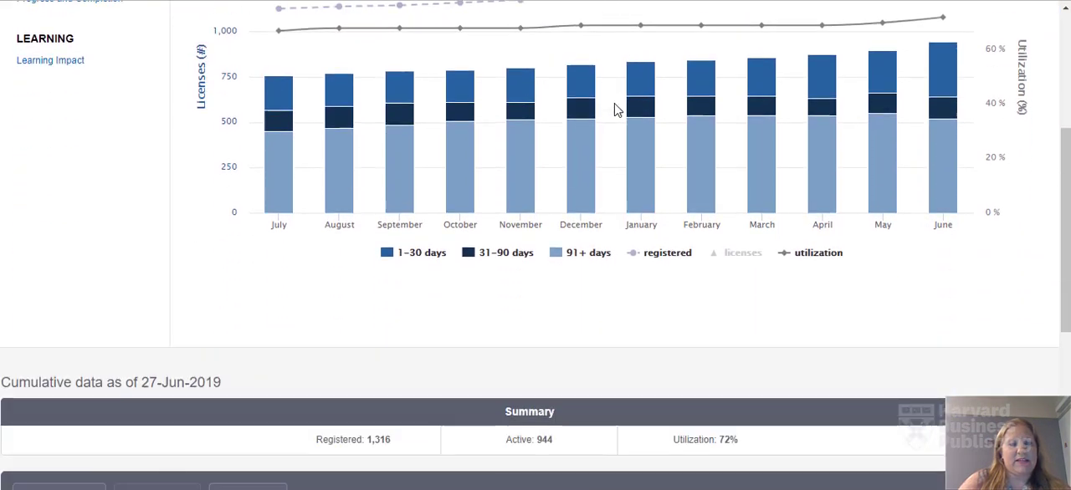
{"action": "scroll", "scroll_direction": "down", "scroll_amount": 3}
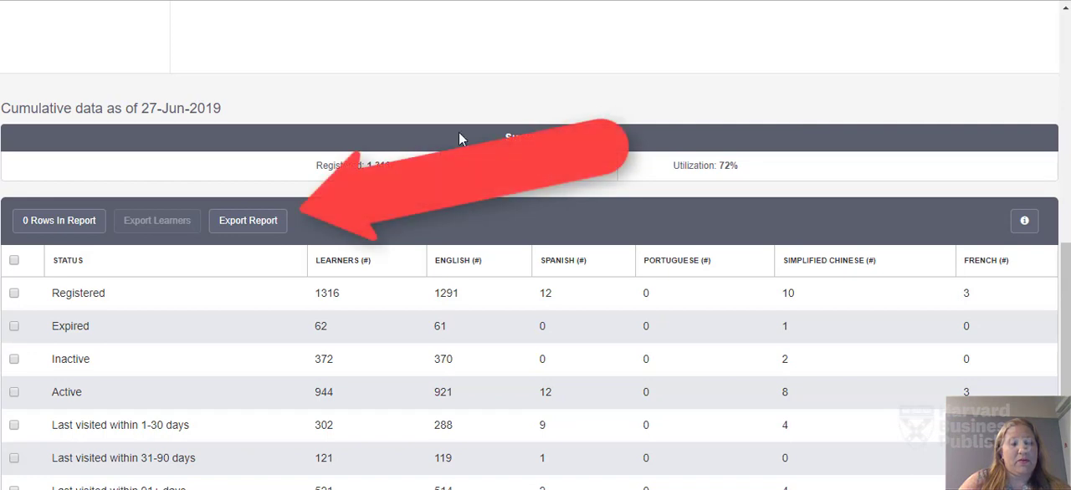
Start a License Activity export and choose Custom date range as the export period
{"action": "left_click", "coordinate": [248, 221]}
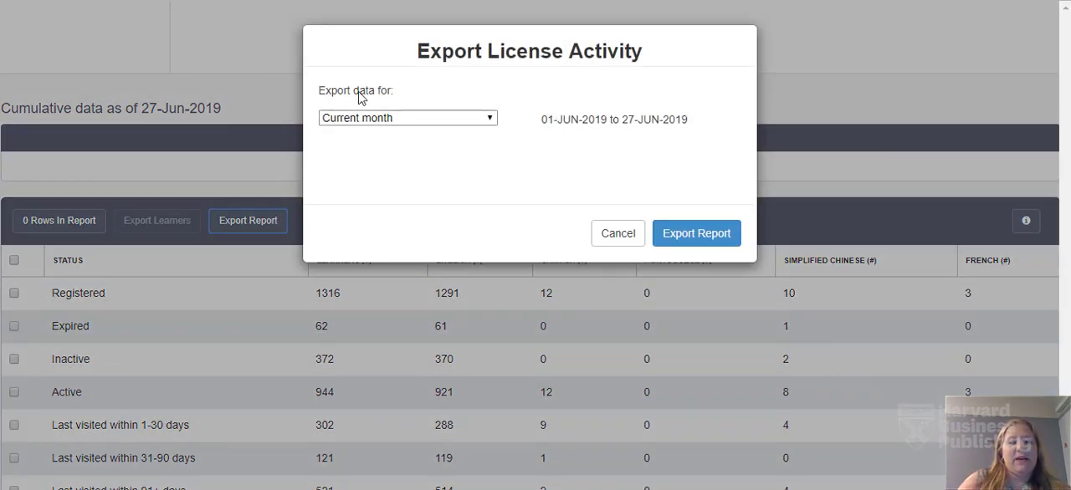
{"action": "left_click", "coordinate": [408, 117]}
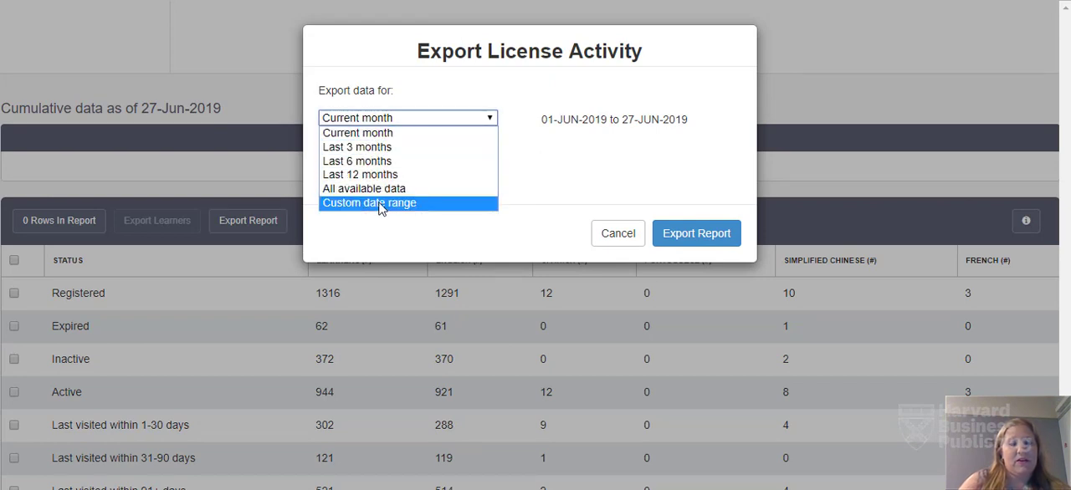
{"action": "mouse_move", "coordinate": [360, 174]}
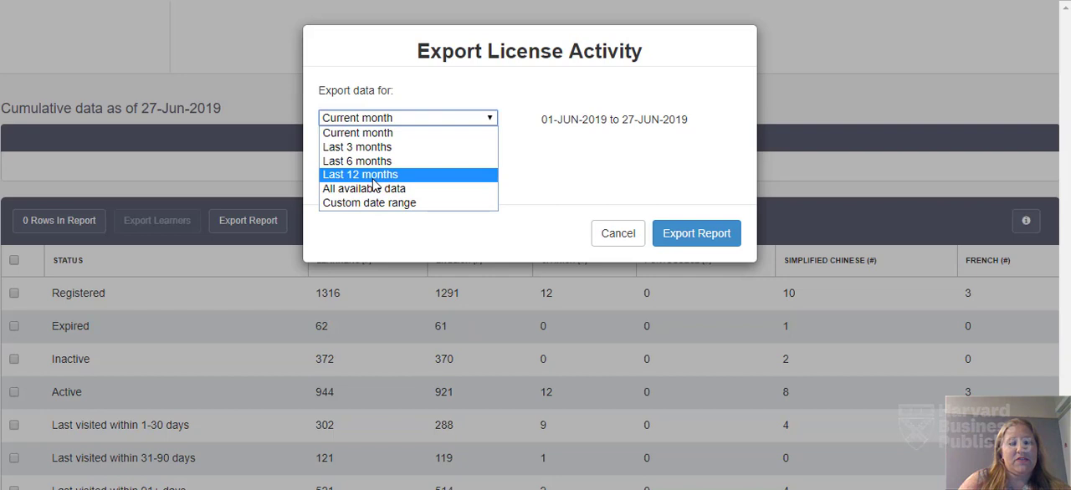
{"action": "left_click", "coordinate": [369, 203]}
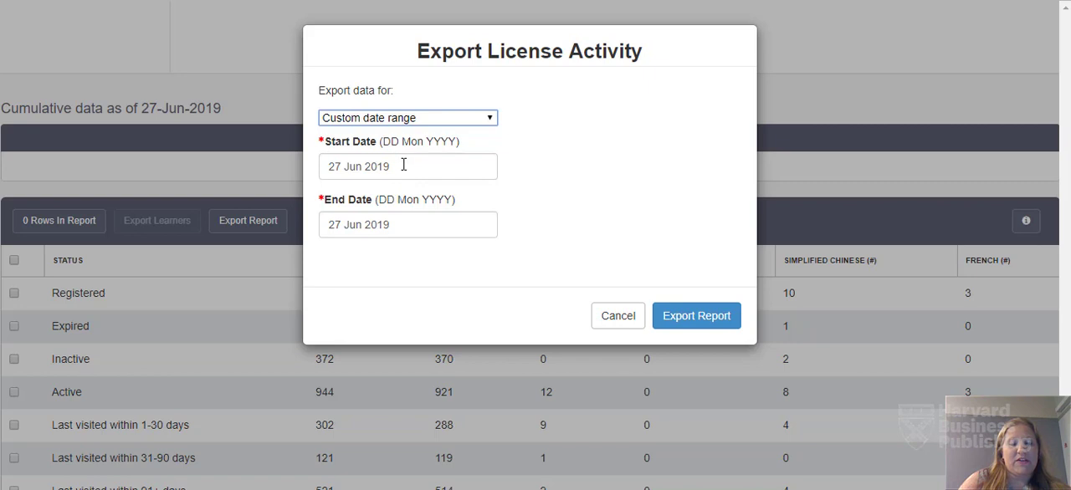
Set the range to 01 Jan 2019 through 31 Mar 2019 and export the report
{"action": "left_click", "coordinate": [408, 166]}
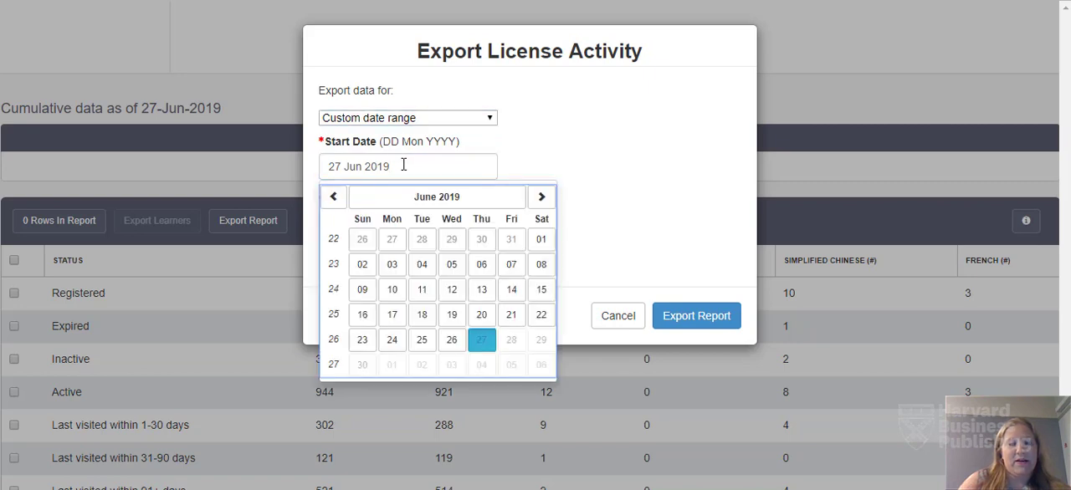
{"action": "left_click", "coordinate": [435, 198]}
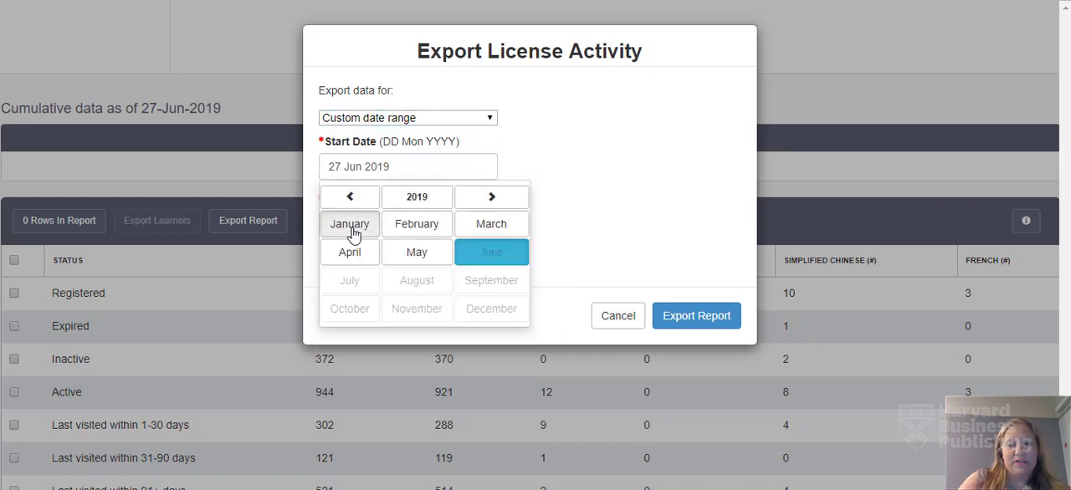
{"action": "left_click", "coordinate": [349, 224]}
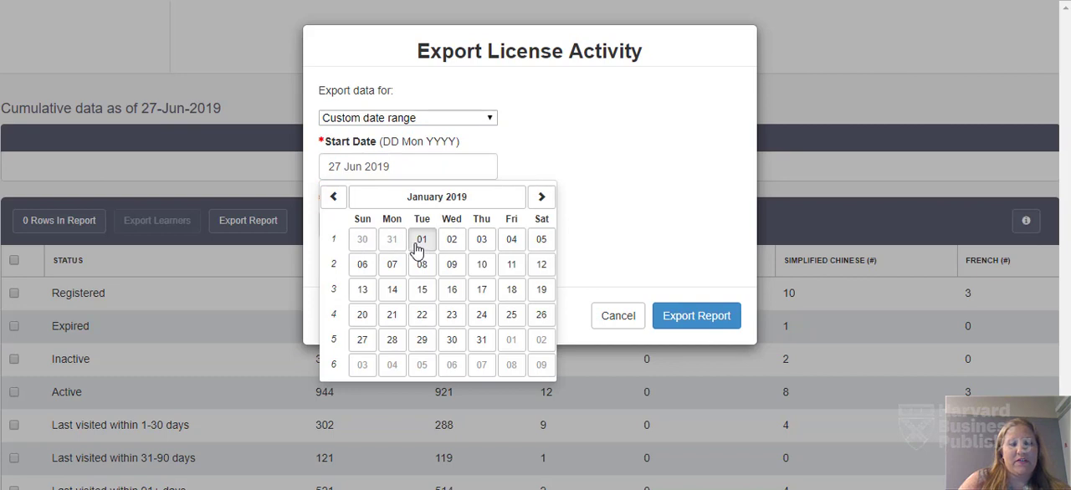
{"action": "left_click", "coordinate": [422, 239]}
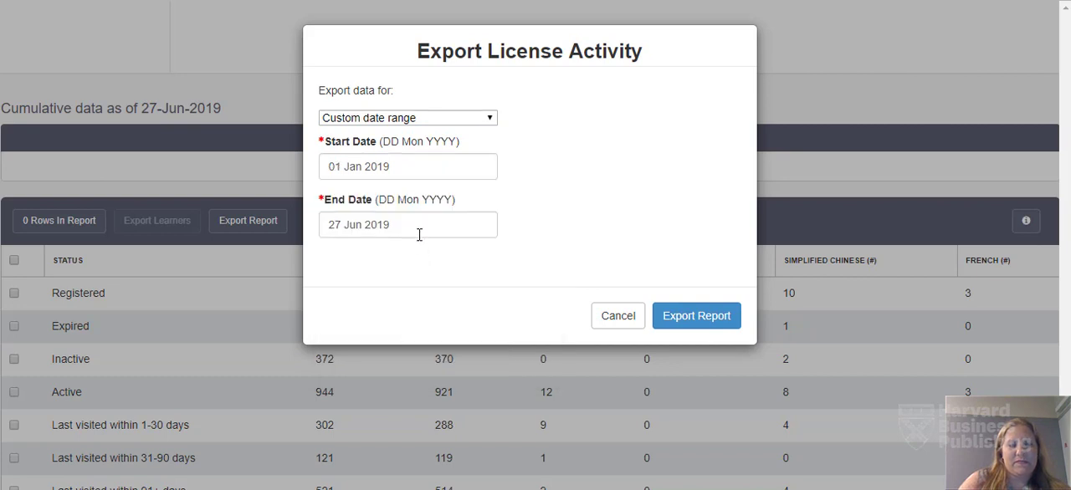
{"action": "left_click", "coordinate": [408, 224]}
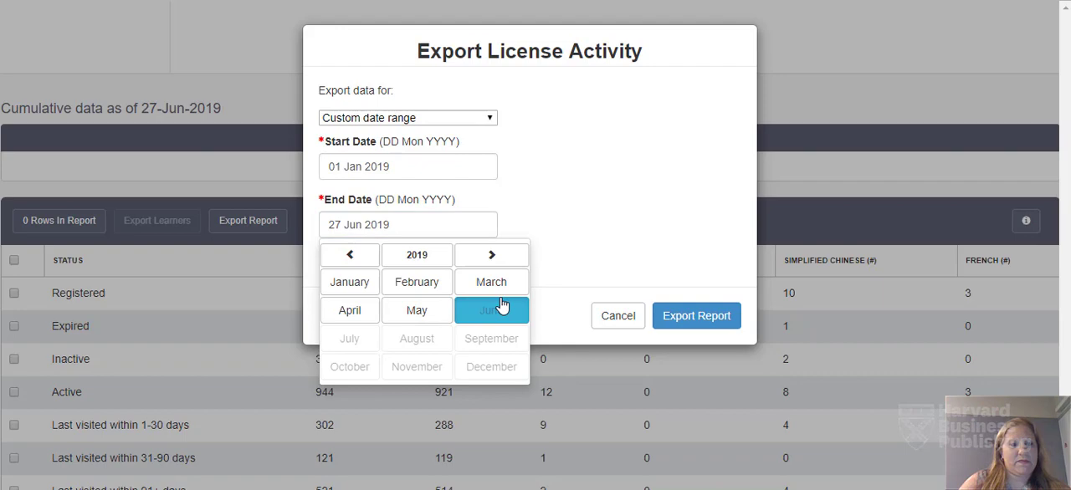
{"action": "left_click", "coordinate": [492, 281]}
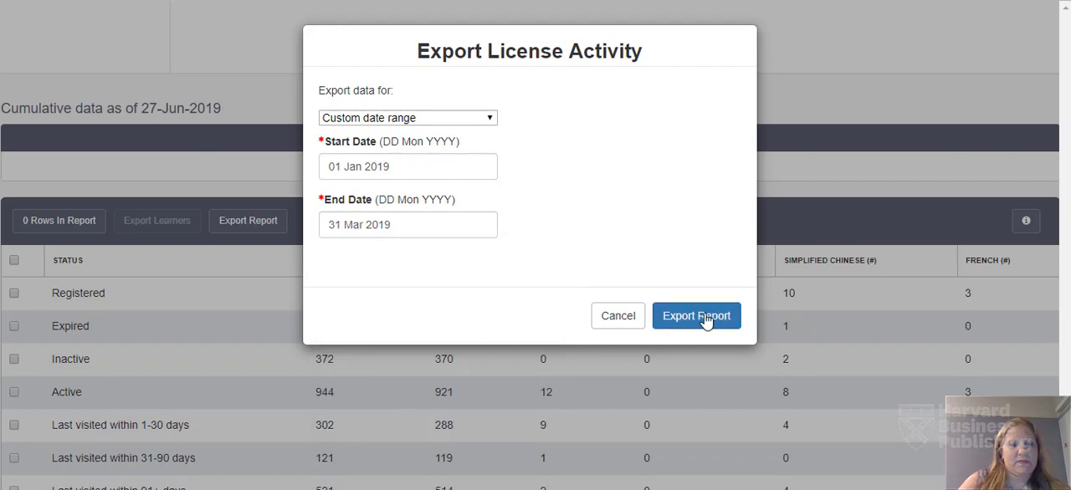
{"action": "left_click", "coordinate": [696, 315]}
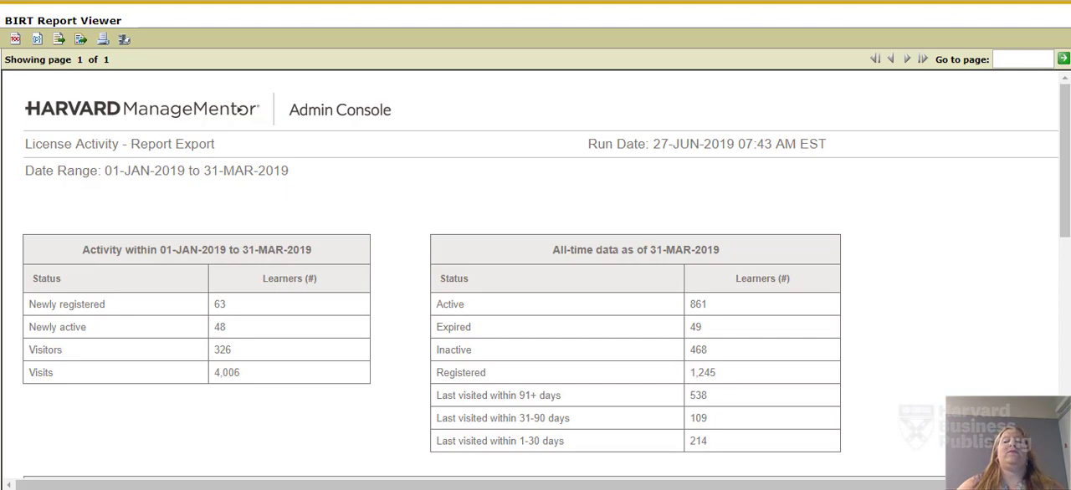
{"action": "mouse_move", "coordinate": [689, 40]}
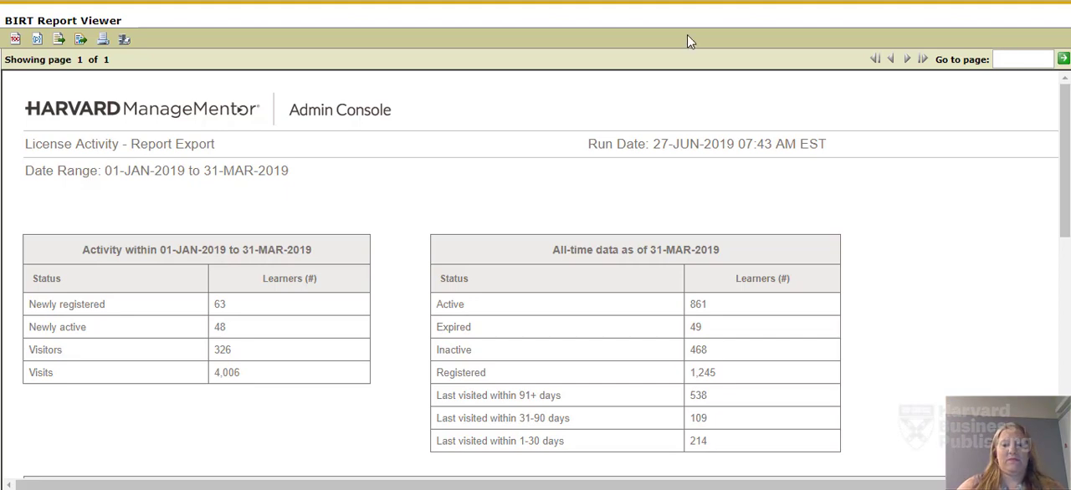
Scroll the exported report down to the all-time status breakdown by language
{"action": "scroll", "scroll_direction": "down", "scroll_amount": 3}
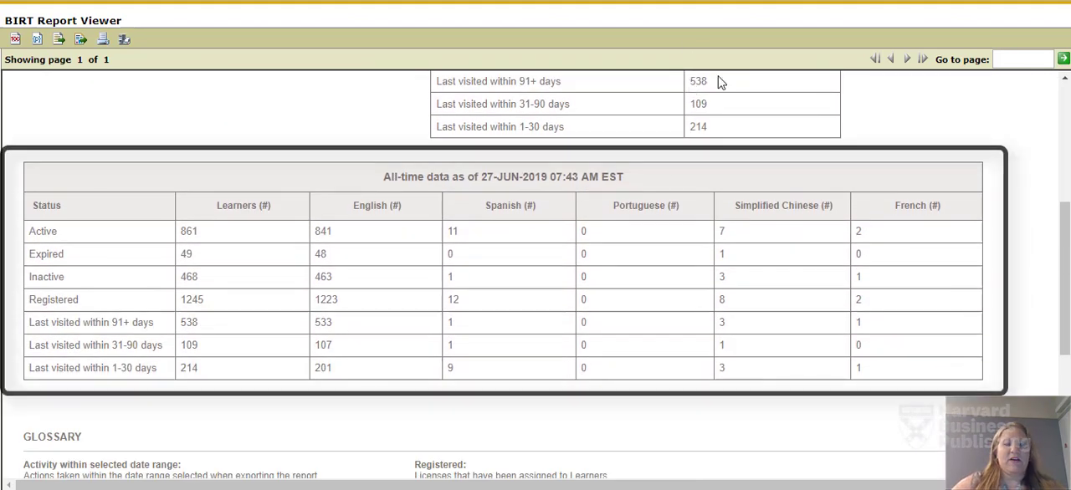